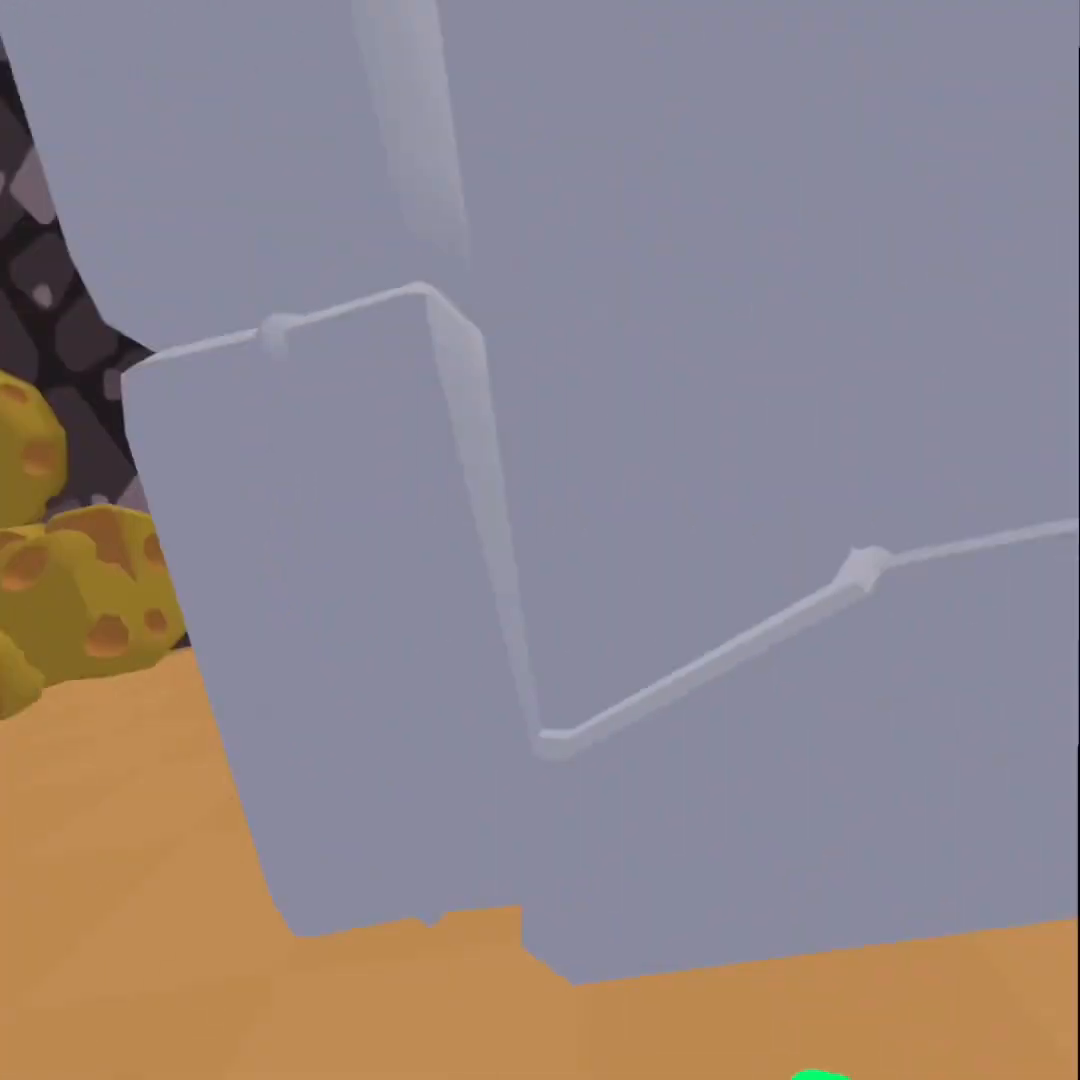
pyautogui.moveTo(540, 540)
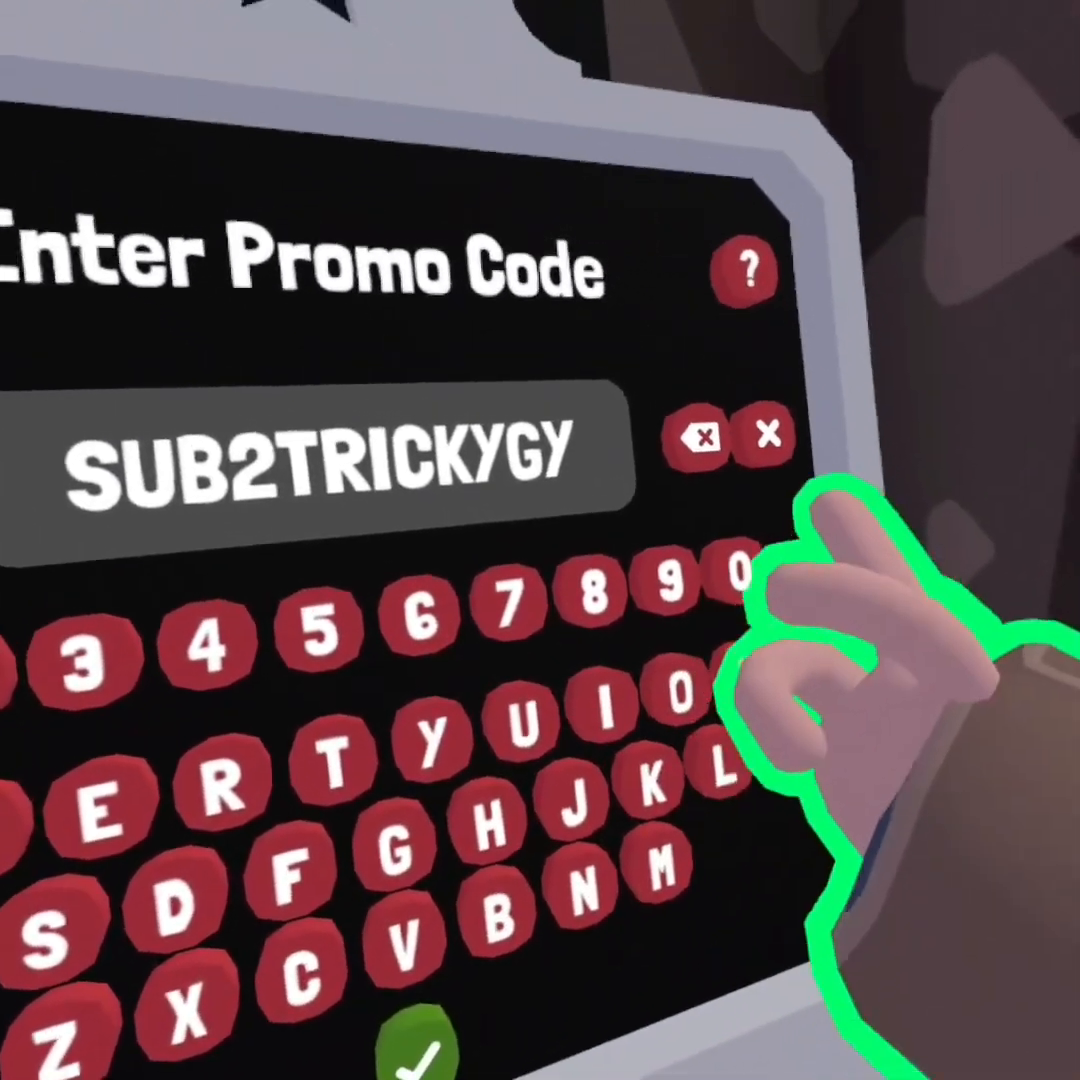
# - Backspace the stray trailing letters so the promo code field reads exactly SUB2TRICKY
pyautogui.click(708, 436)
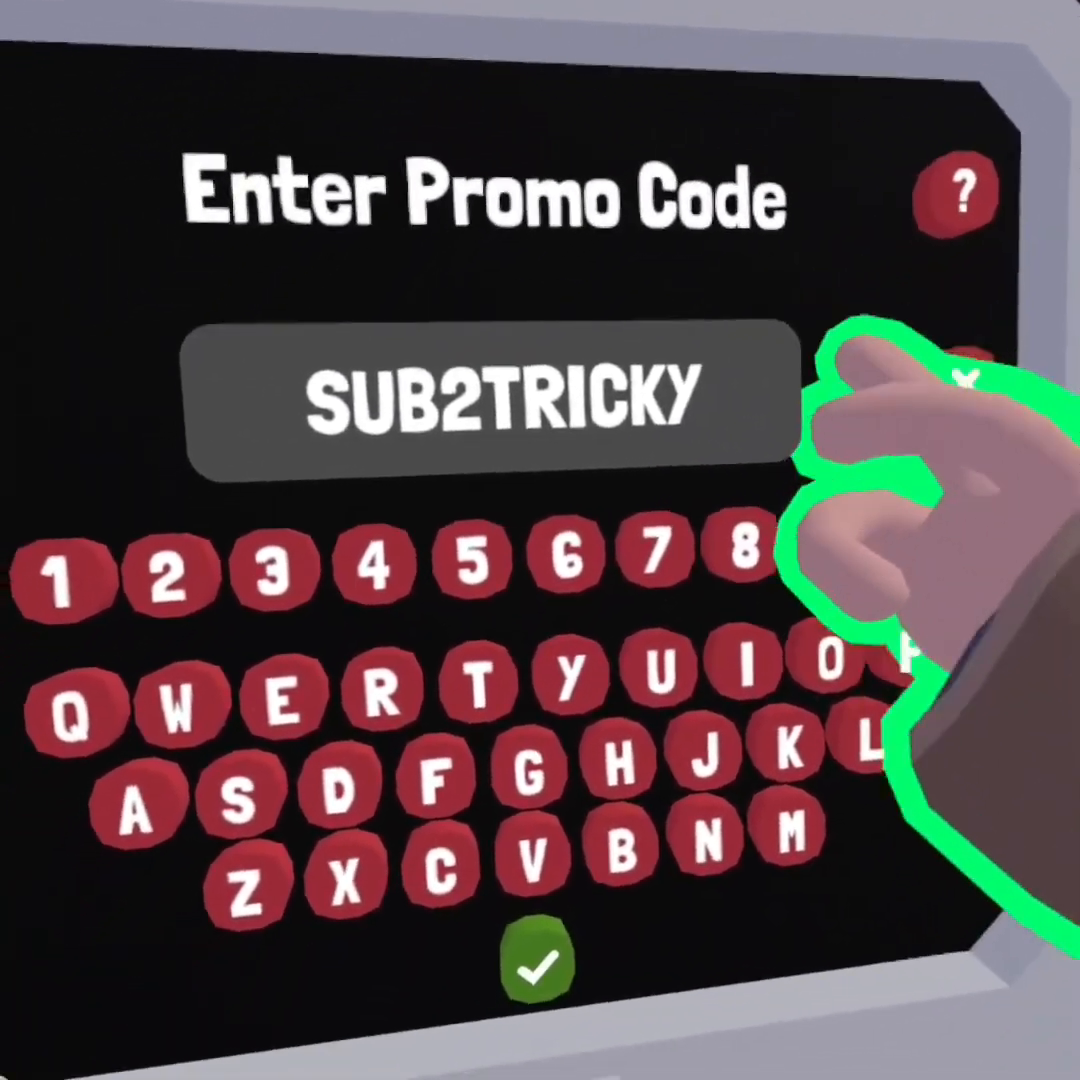